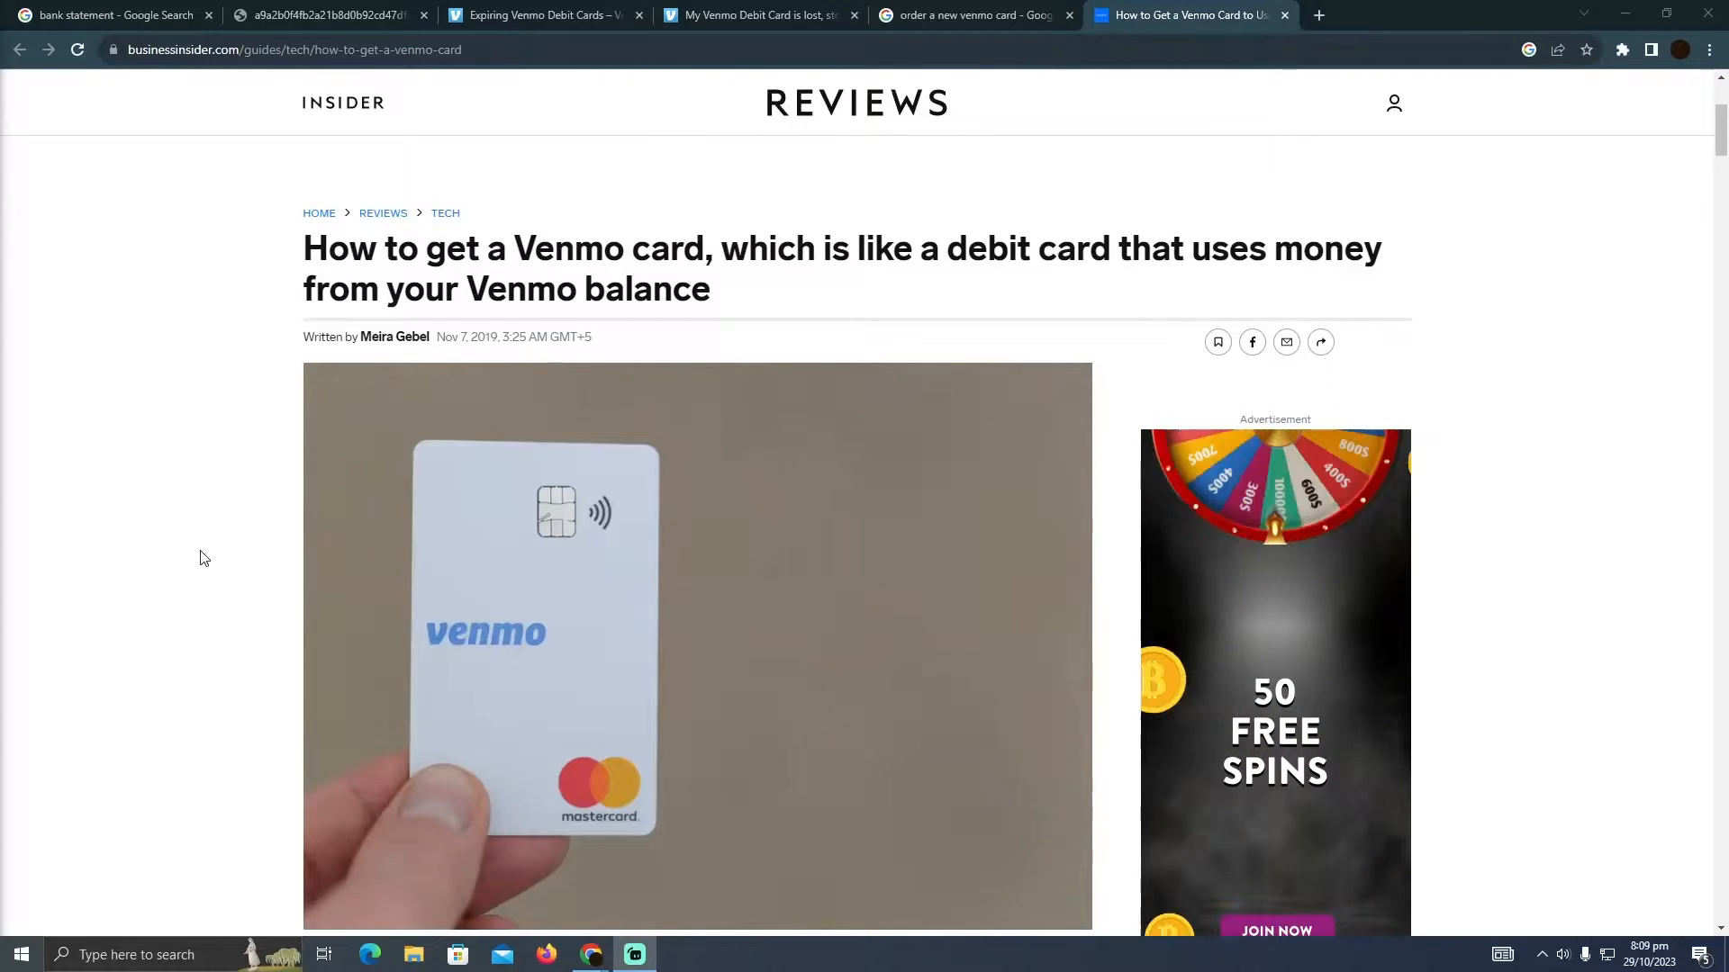
{"action": "mouse_move", "coordinate": [556, 247]}
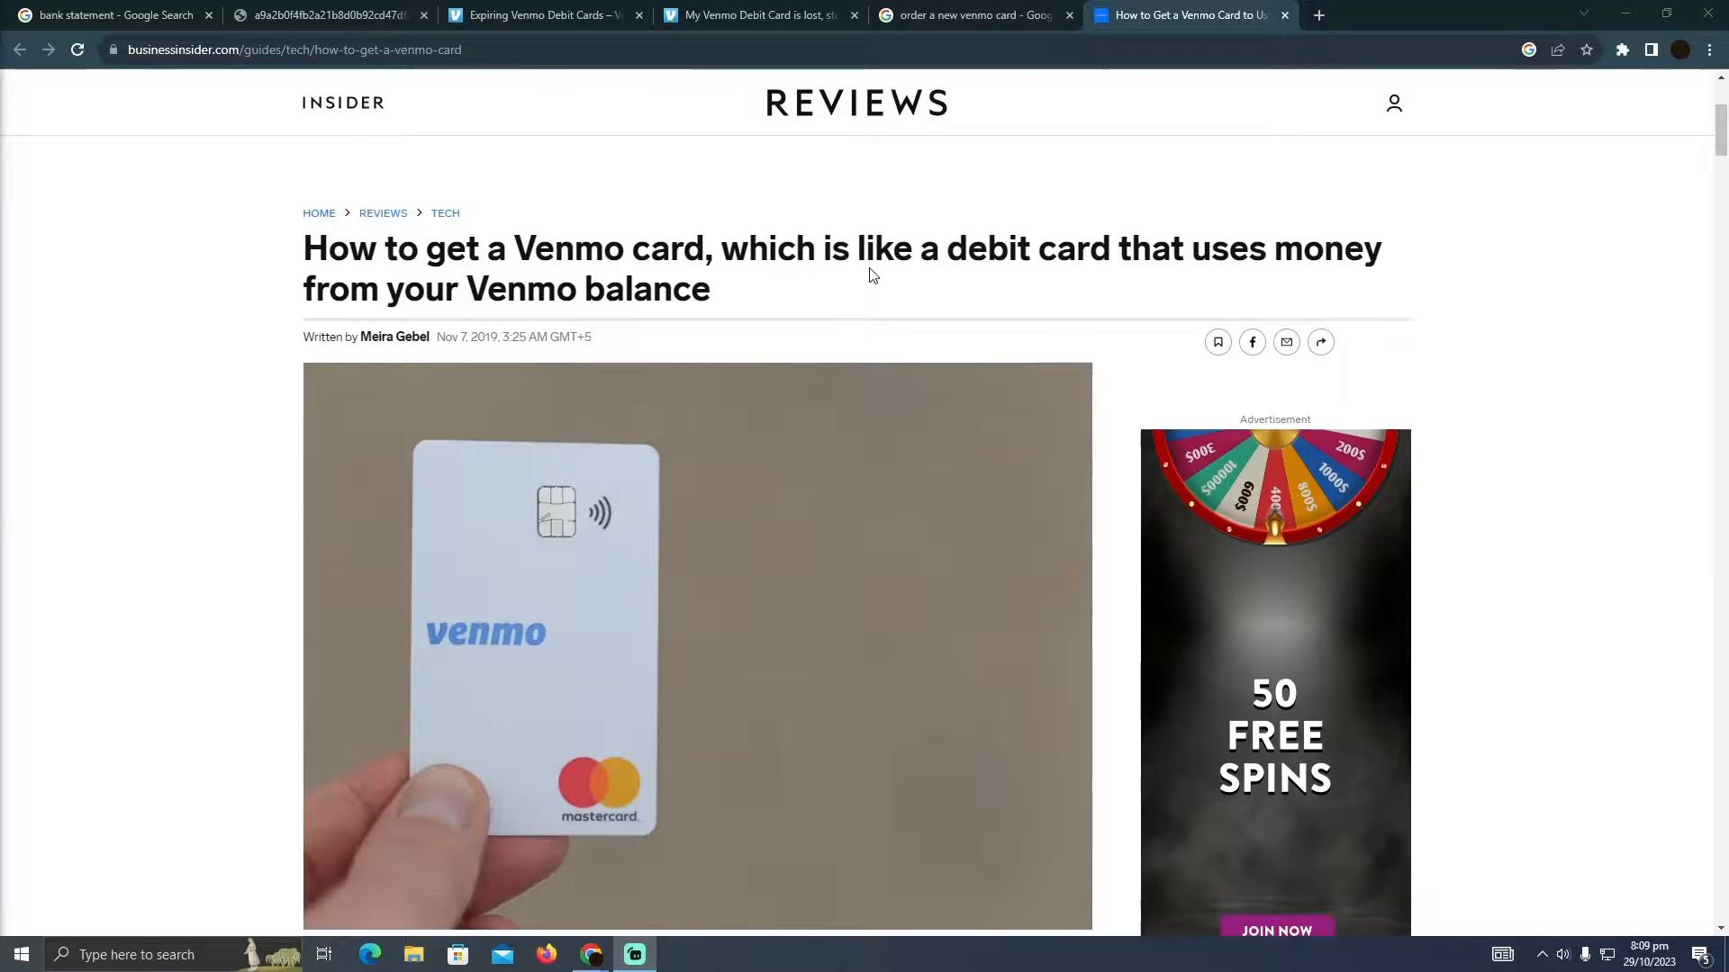
{"action": "scroll", "scroll_direction": "down", "scroll_amount": 3}
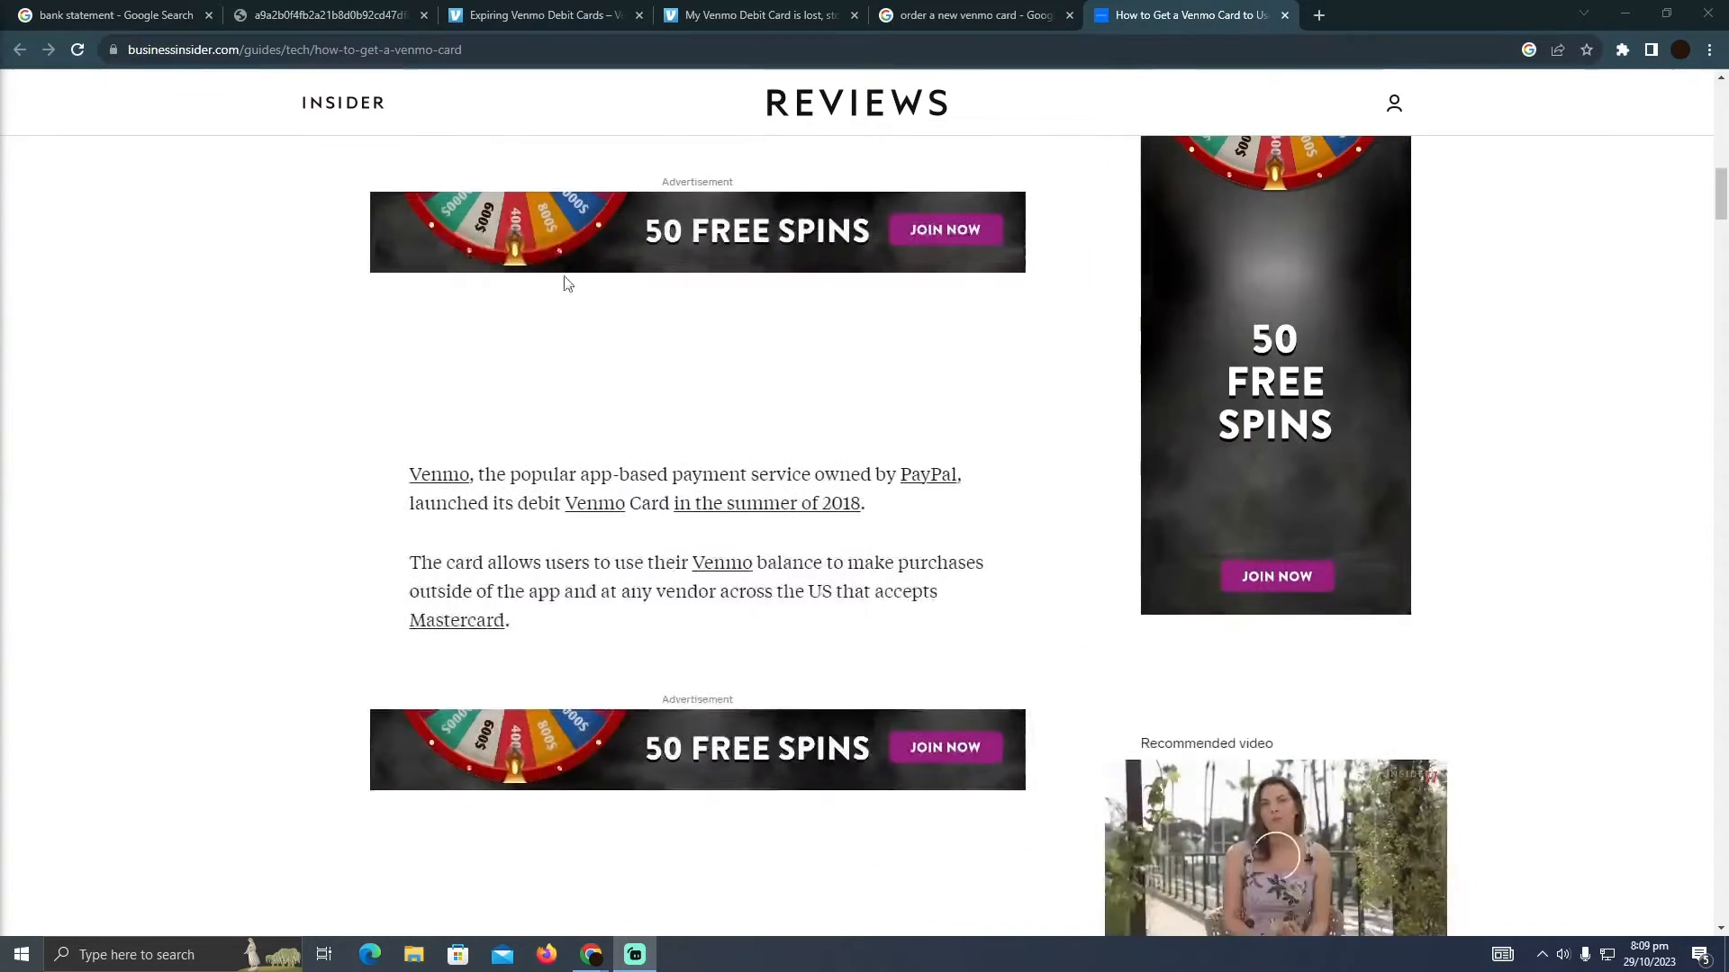
{"action": "scroll", "scroll_direction": "down", "scroll_amount": 3}
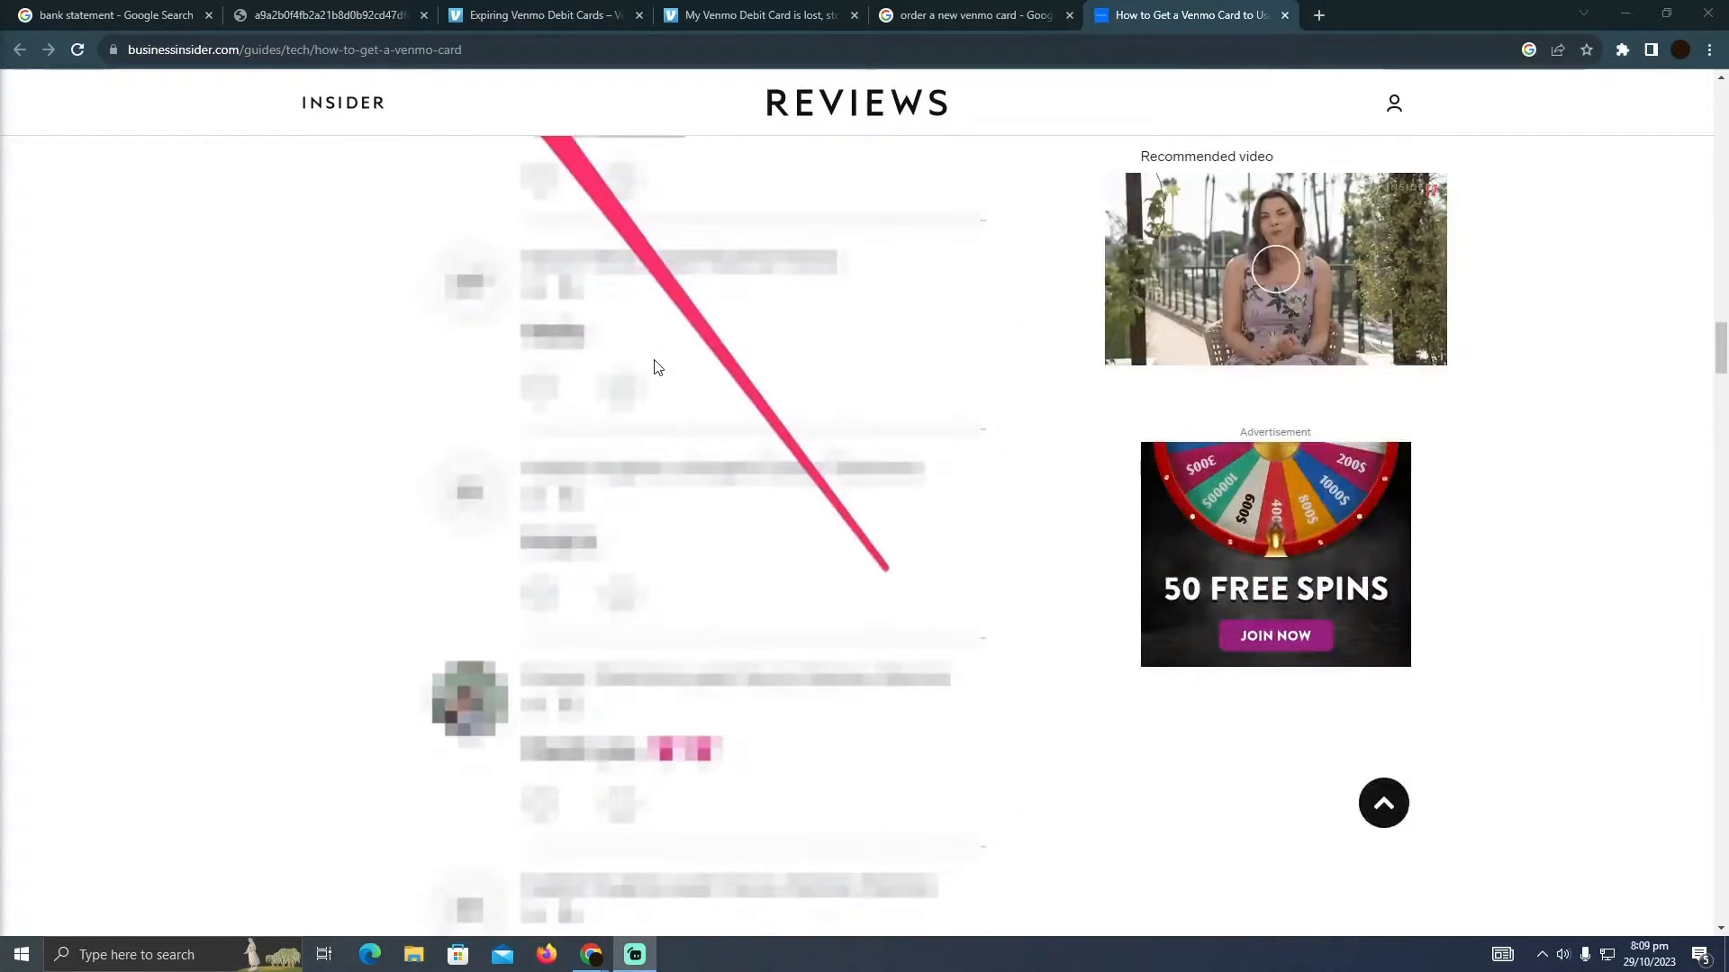
{"action": "scroll", "scroll_direction": "up", "scroll_amount": 3}
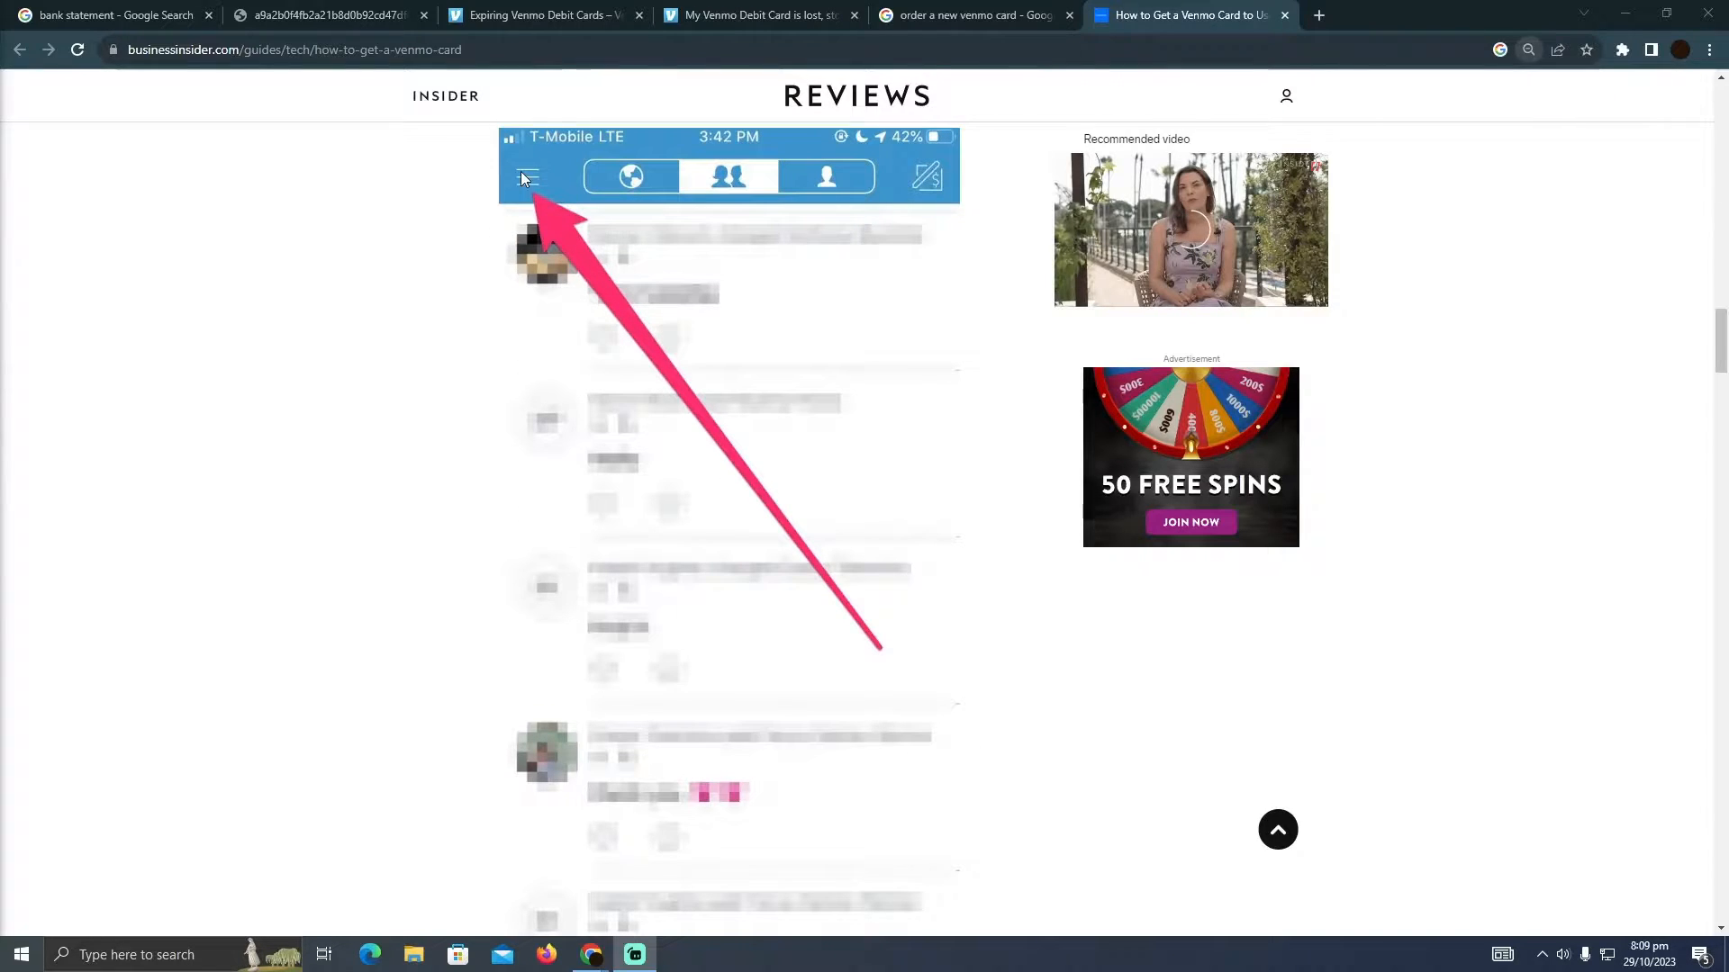
{"action": "scroll", "scroll_direction": "down", "scroll_amount": 3}
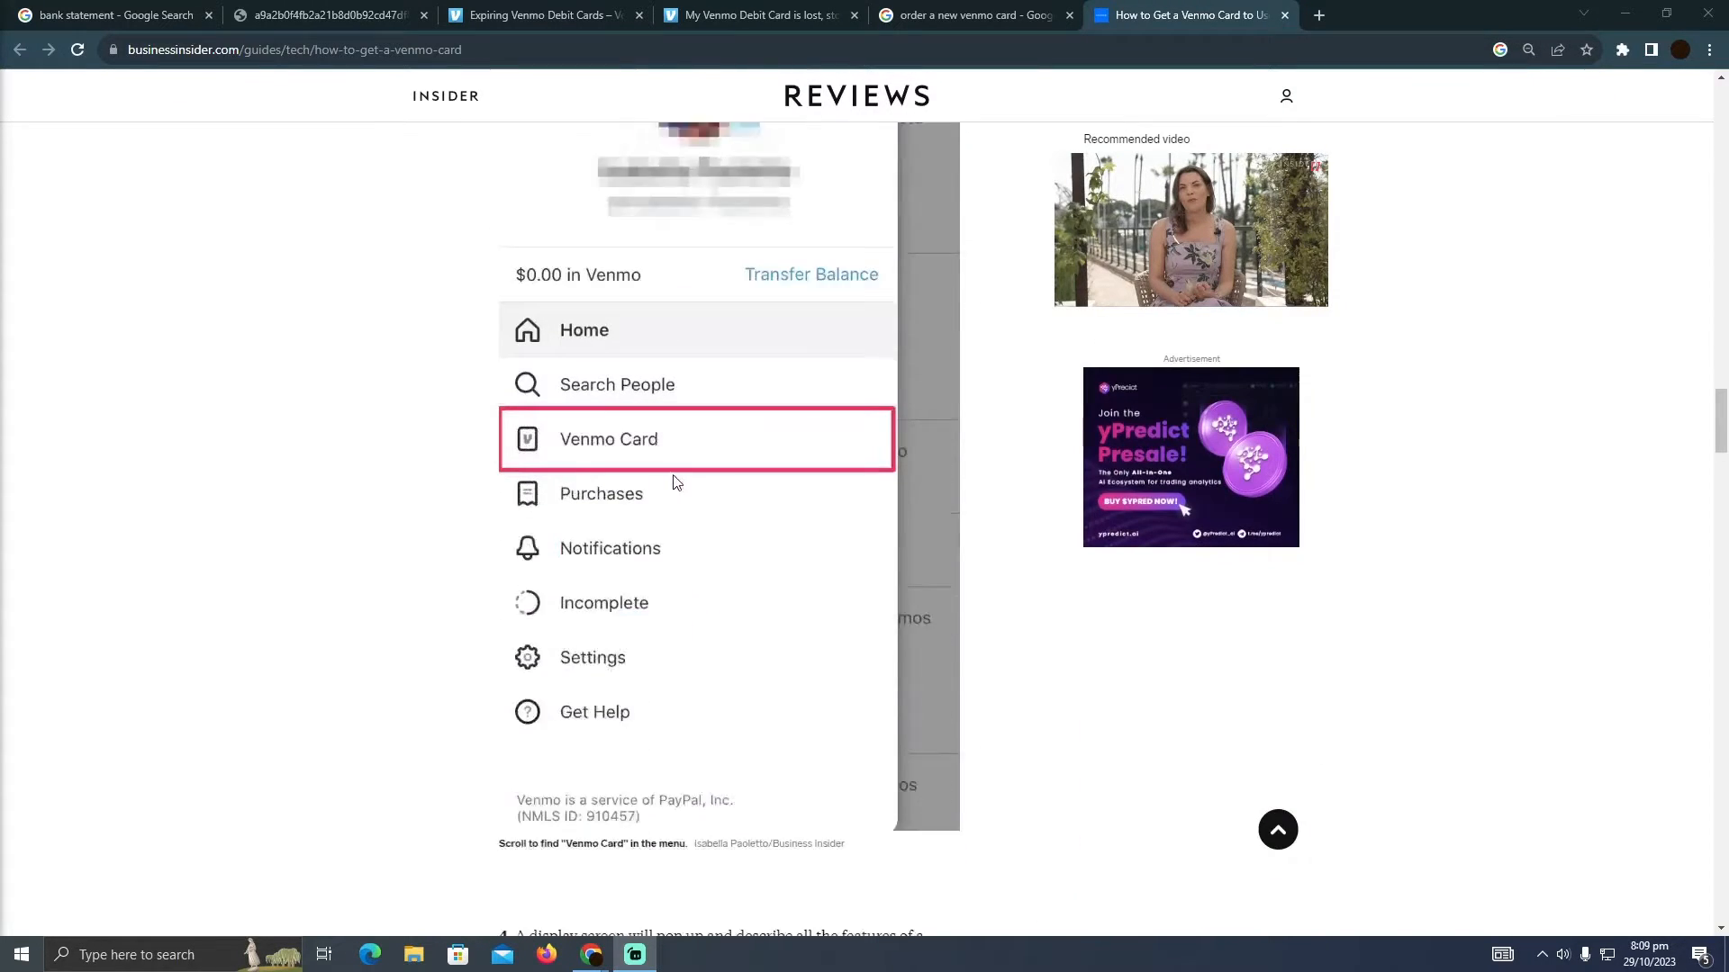
{"action": "scroll", "scroll_direction": "down", "scroll_amount": 3}
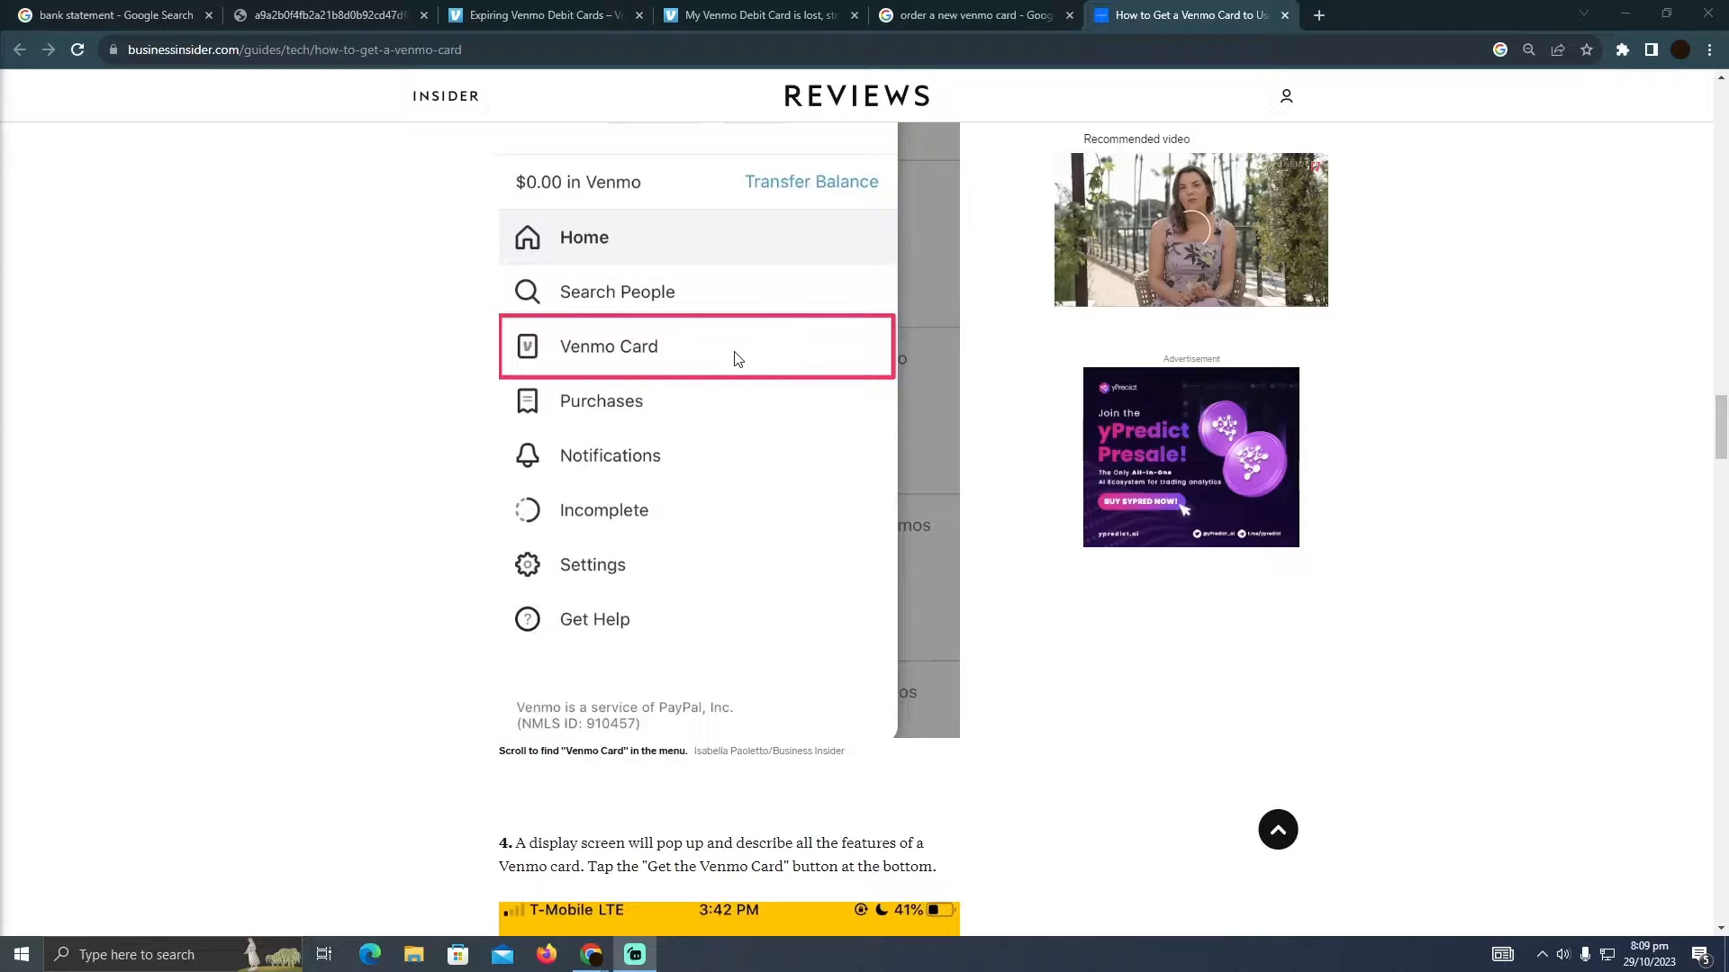
{"action": "scroll", "scroll_direction": "down", "scroll_amount": 3}
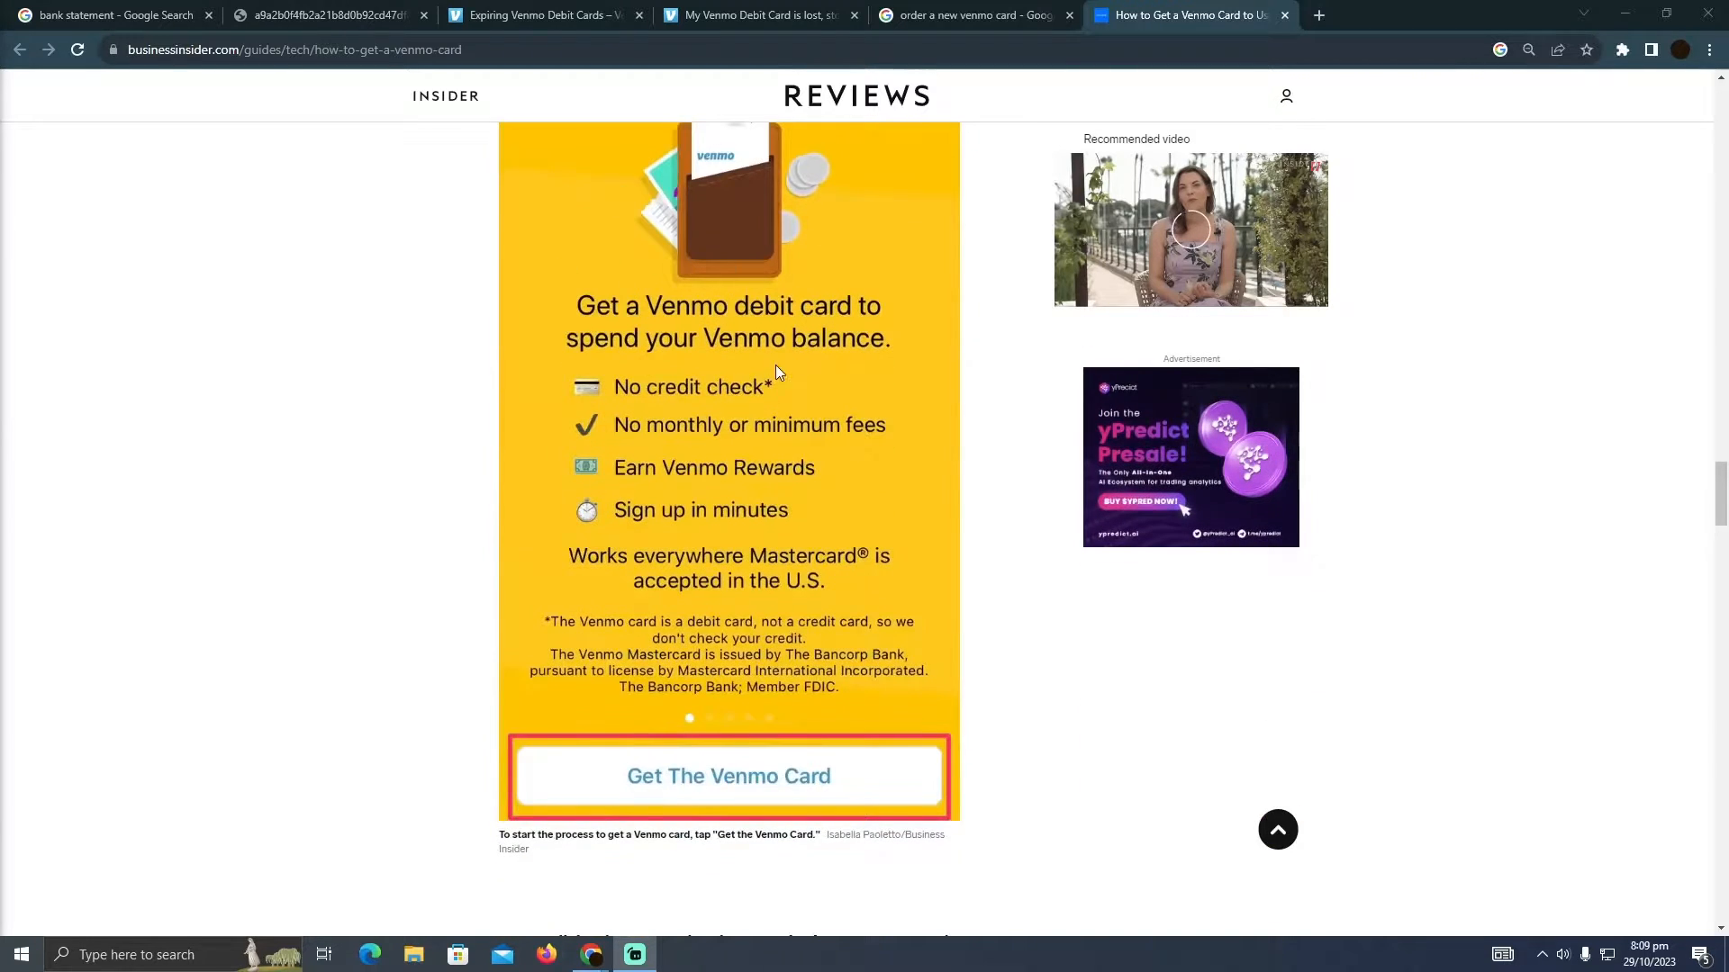
{"action": "scroll", "scroll_direction": "up", "scroll_amount": 3}
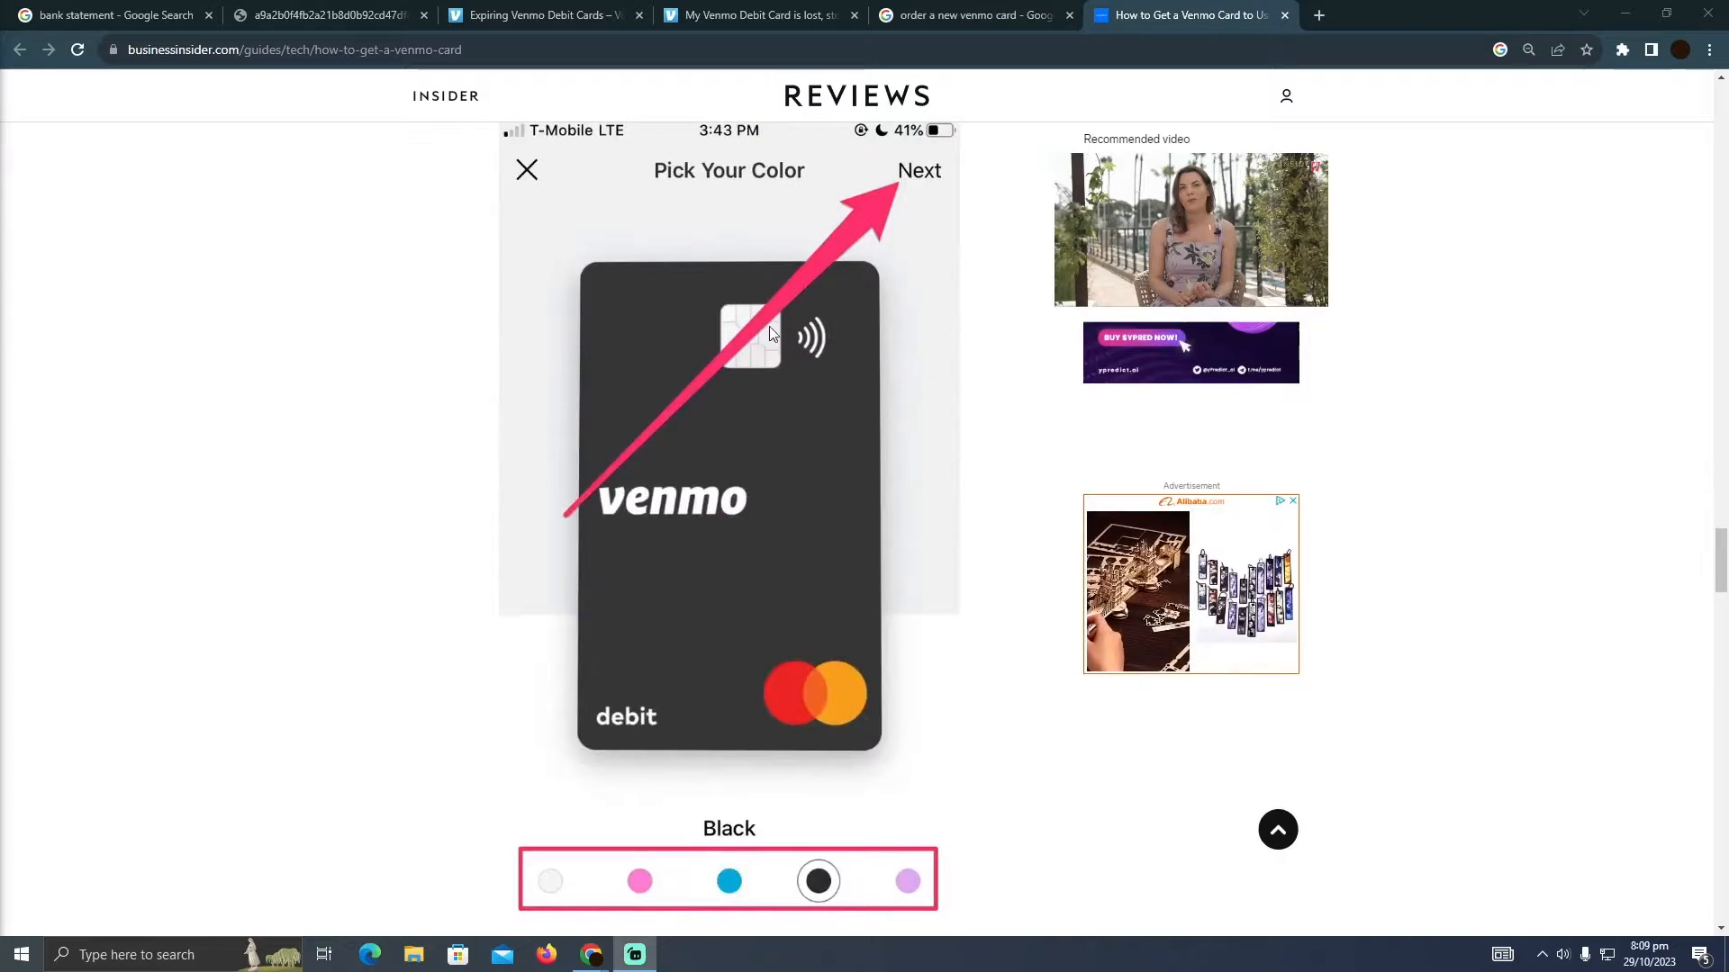
{"action": "mouse_move", "coordinate": [529, 865]}
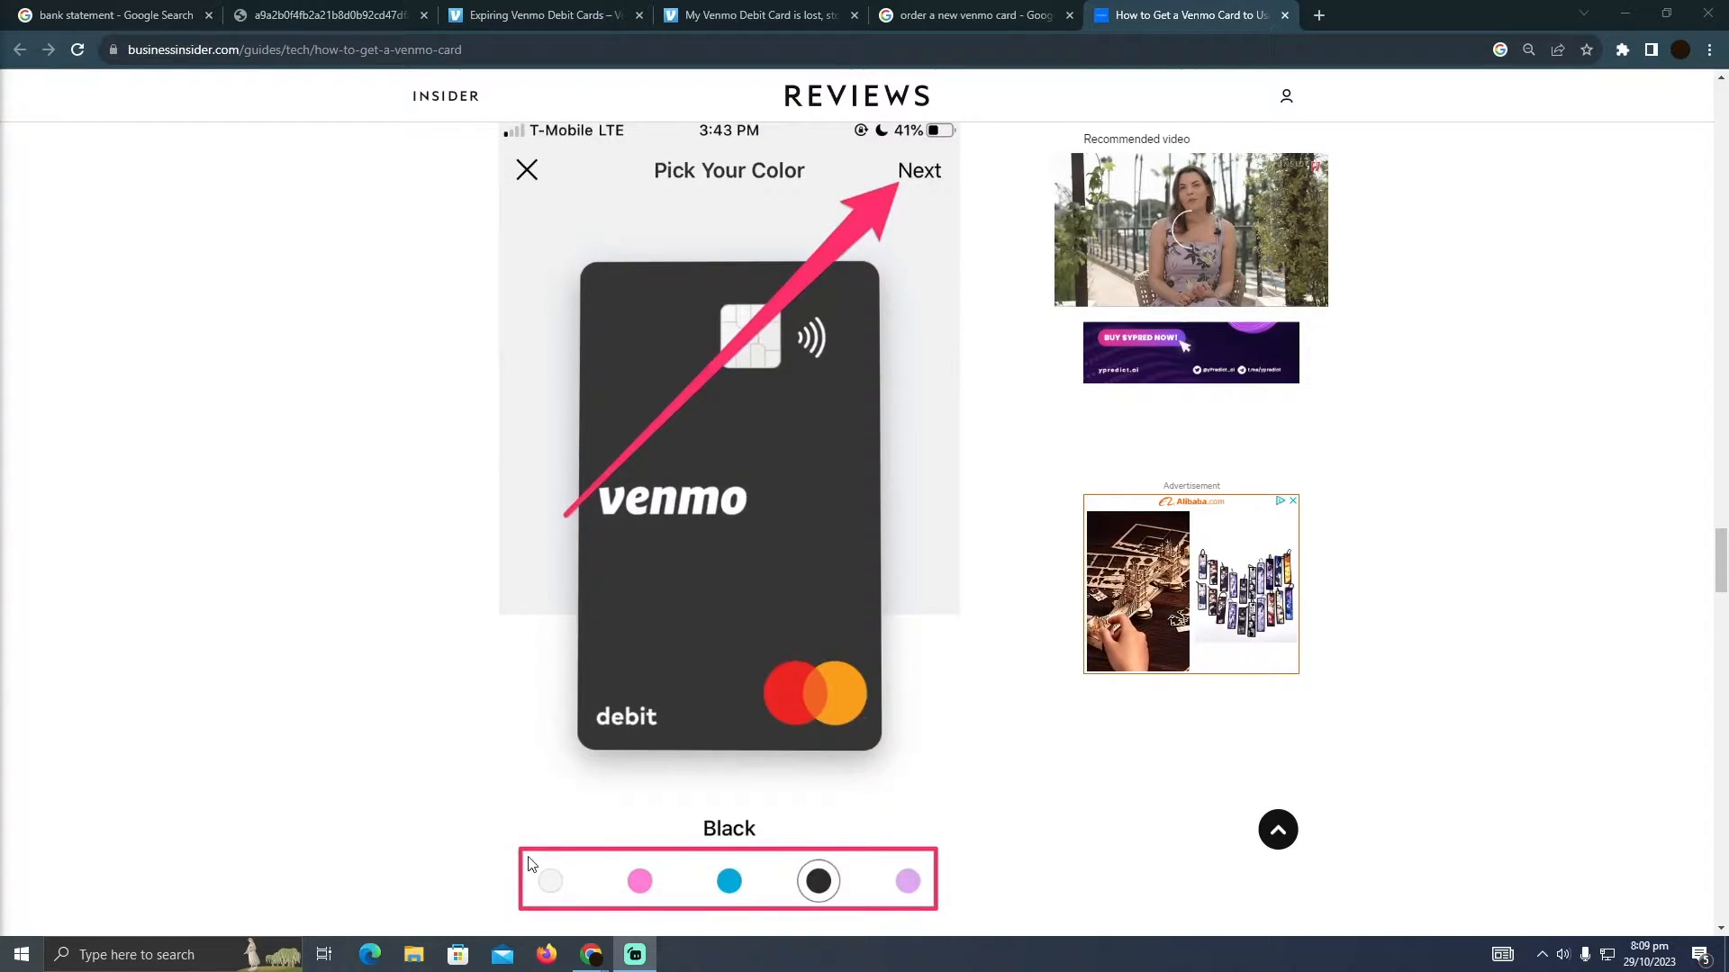
{"action": "scroll", "scroll_direction": "up", "scroll_amount": 3}
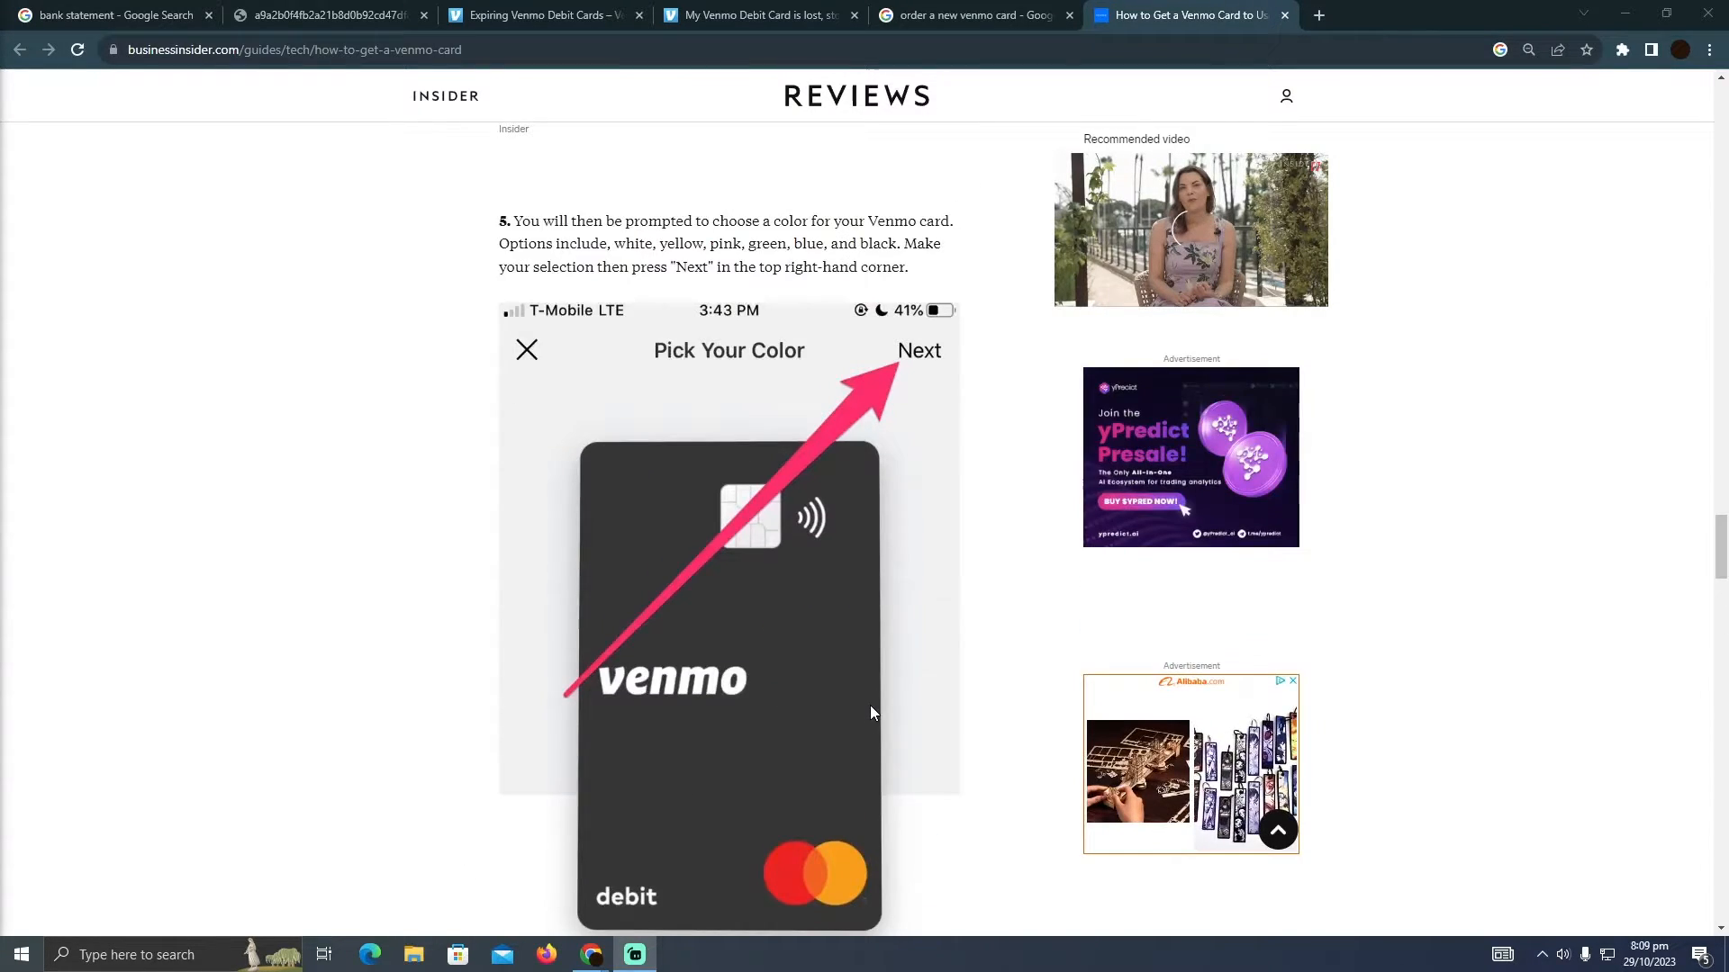
{"action": "scroll", "scroll_direction": "down", "scroll_amount": 3}
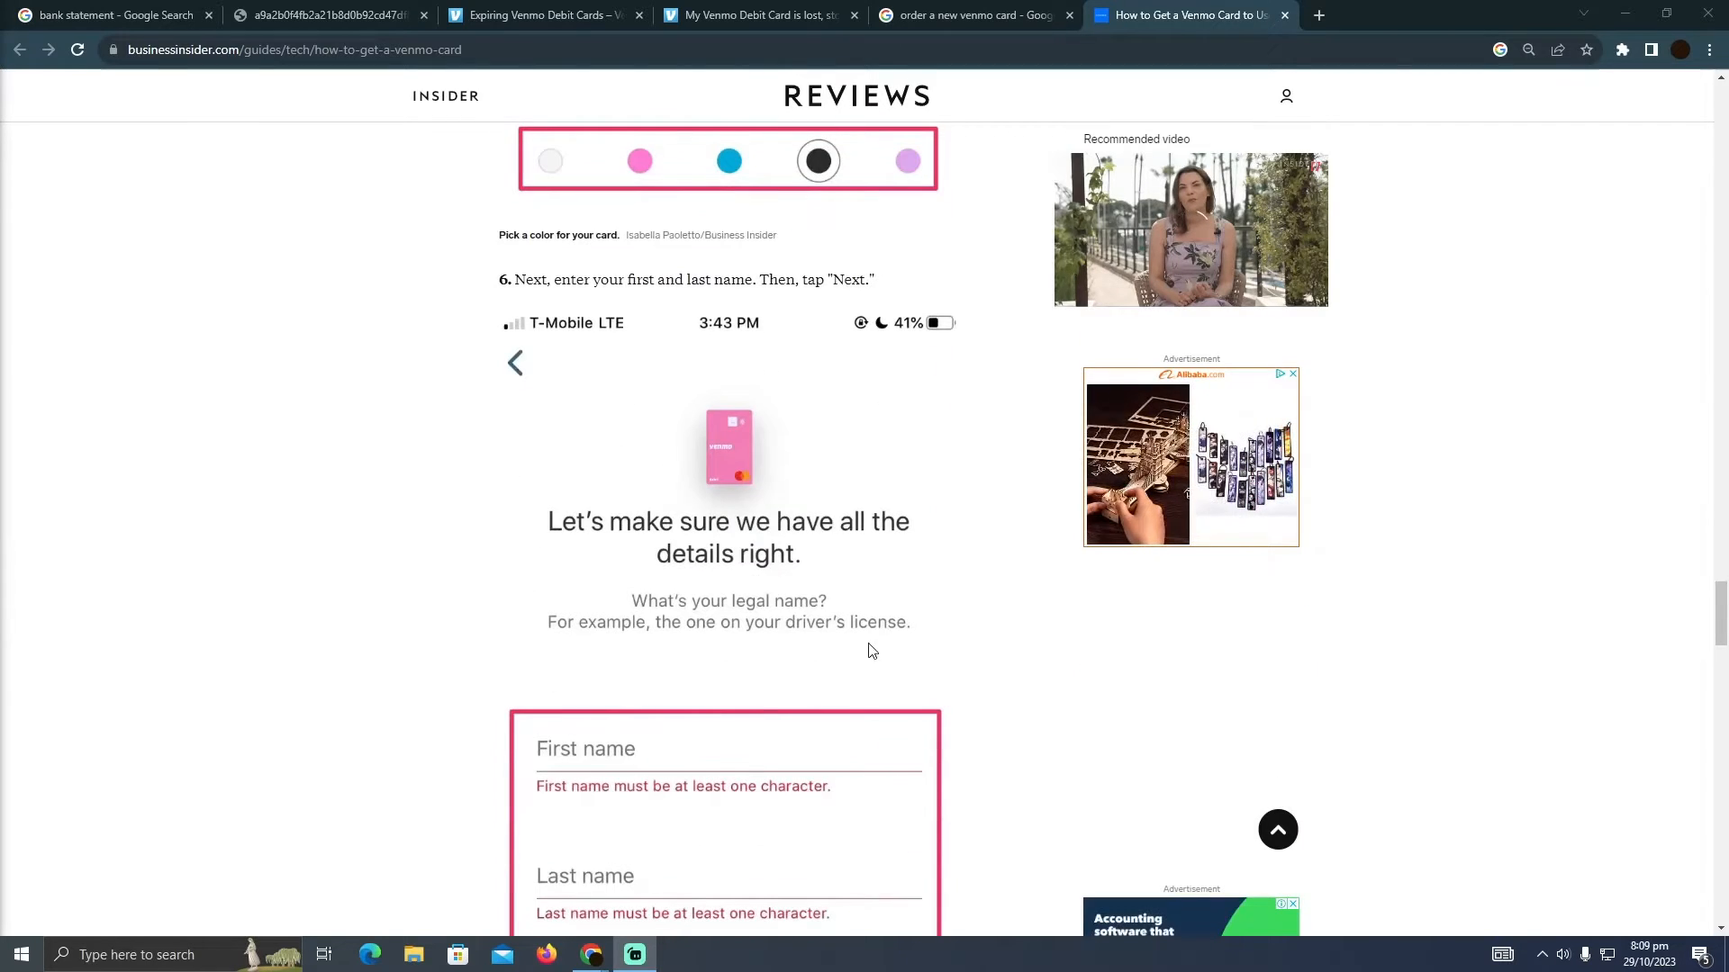
{"action": "scroll", "scroll_direction": "down", "scroll_amount": 3}
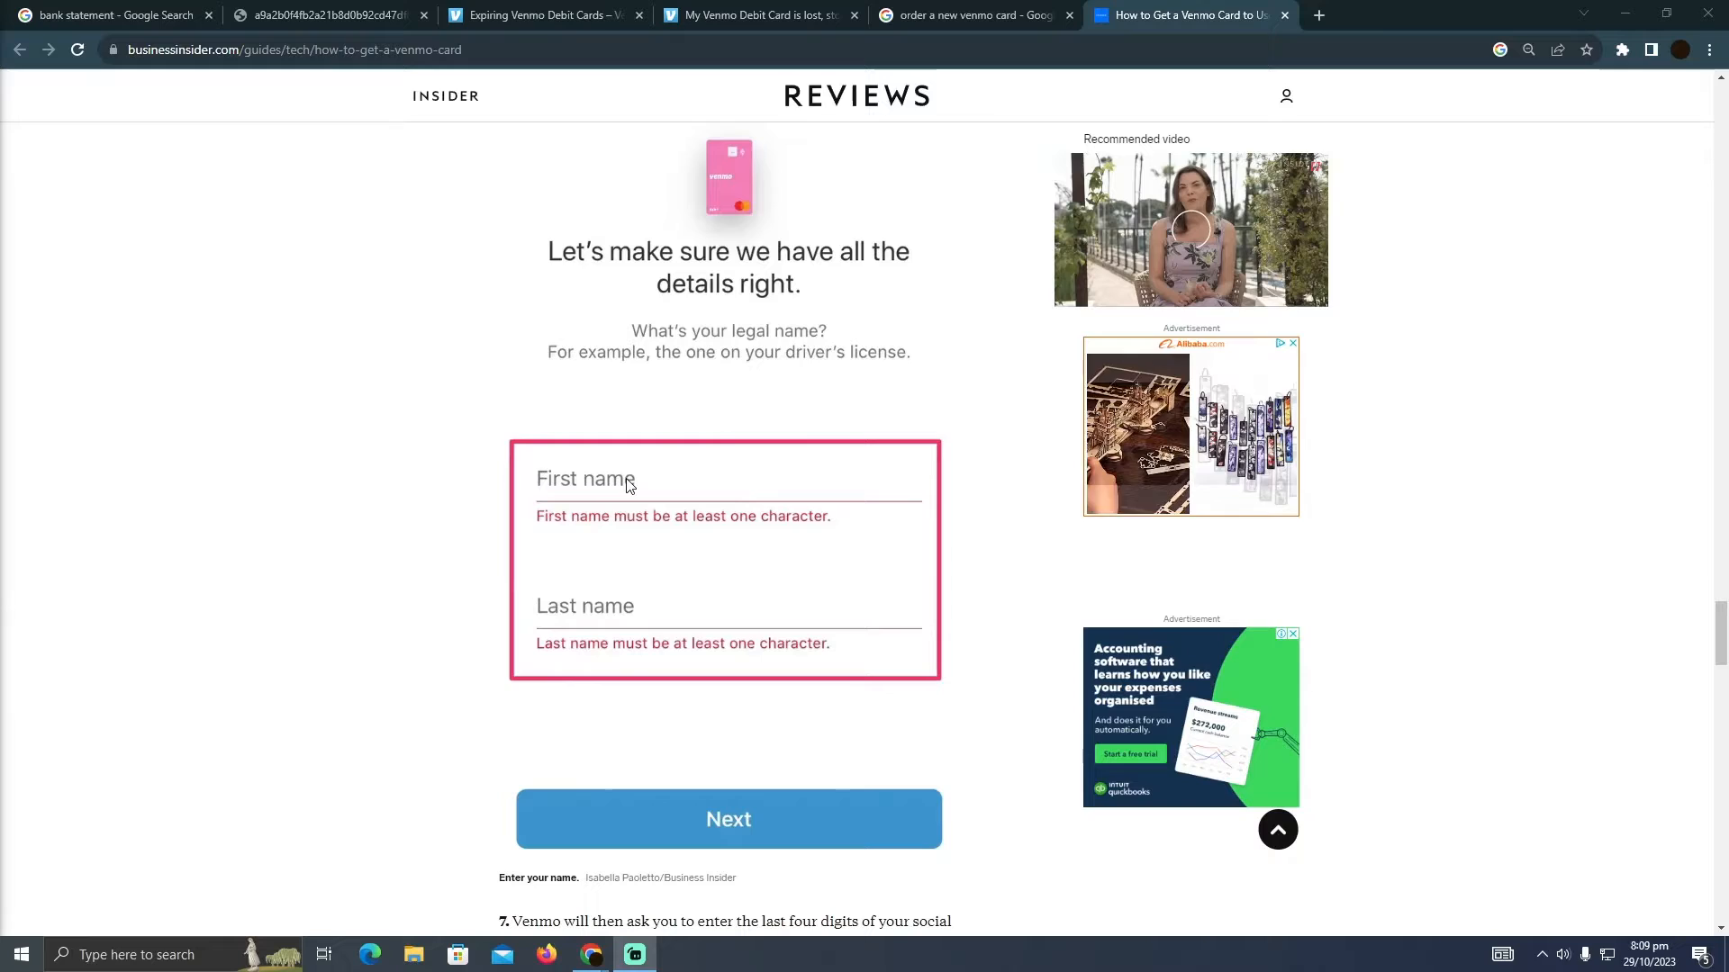
{"action": "scroll", "scroll_direction": "down", "scroll_amount": 3}
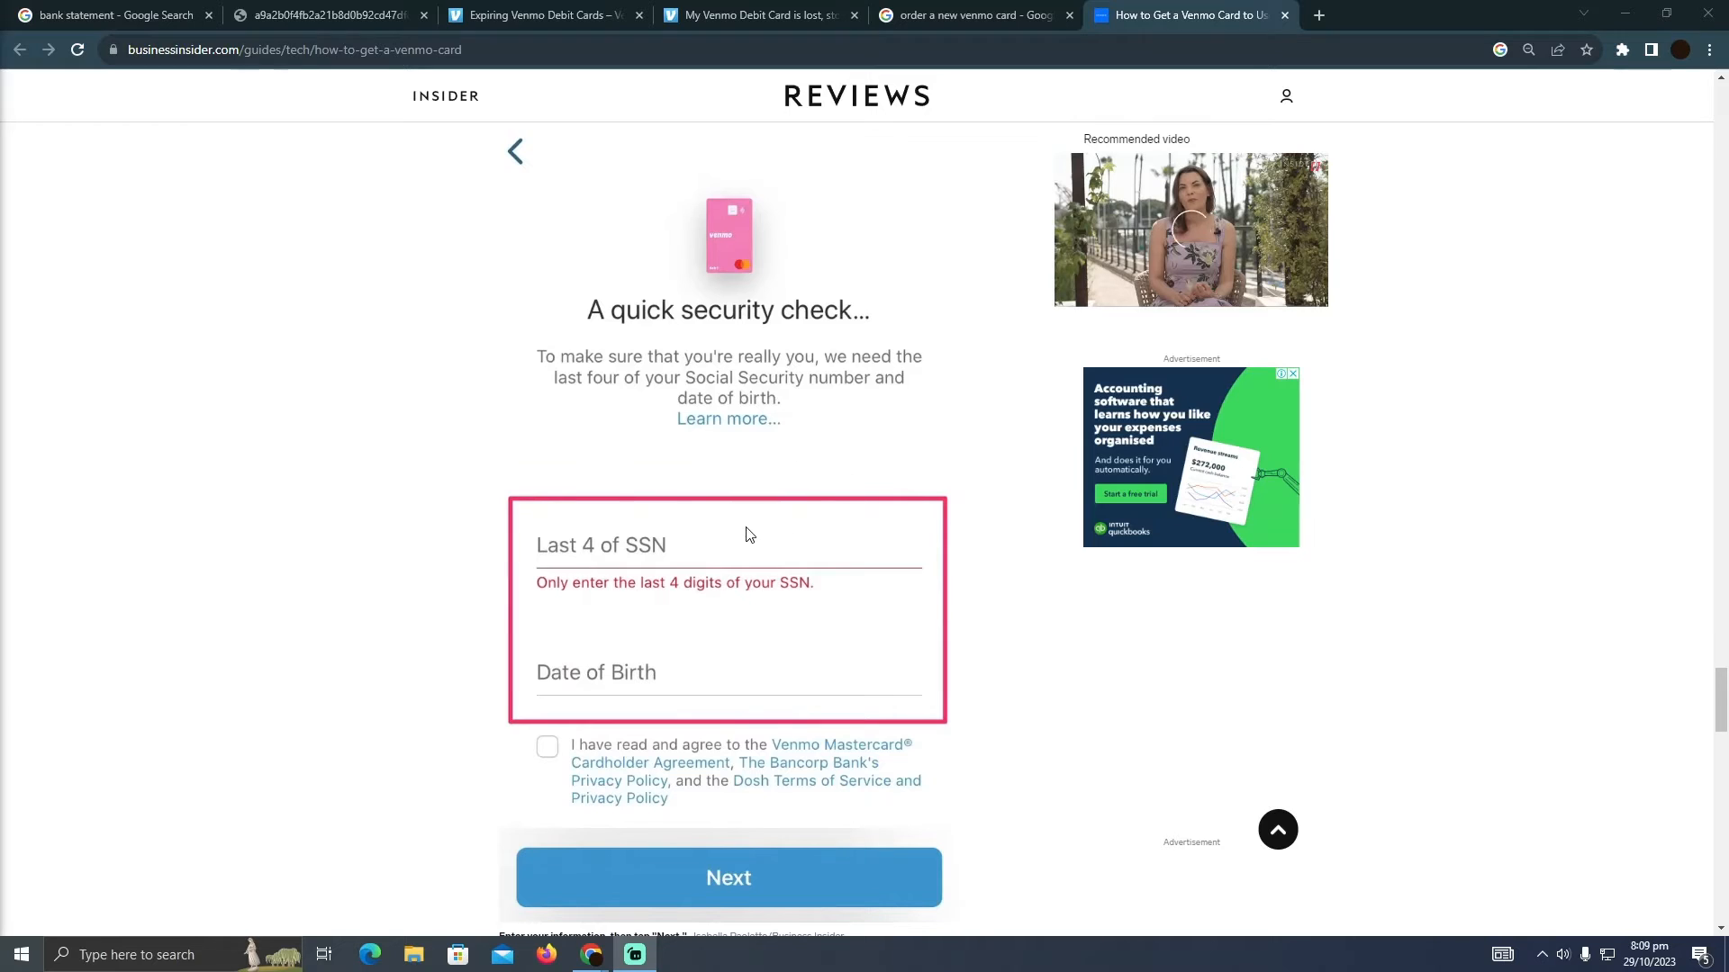
{"action": "mouse_move", "coordinate": [636, 567]}
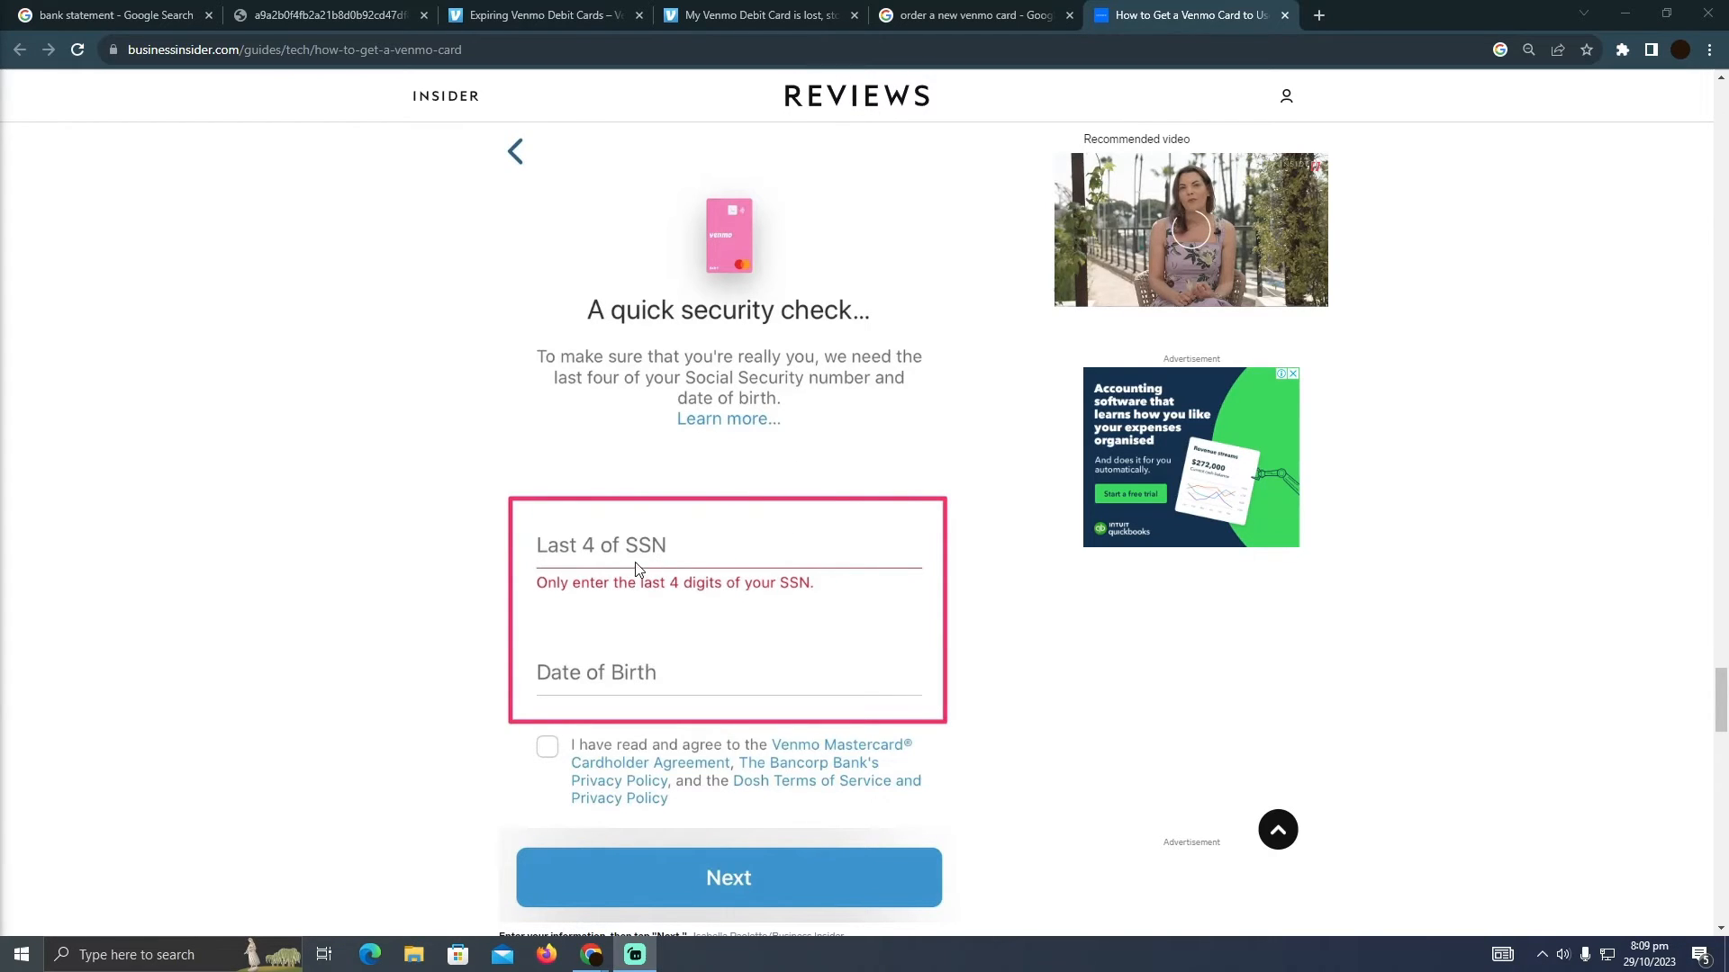
{"action": "scroll", "scroll_direction": "down", "scroll_amount": 3}
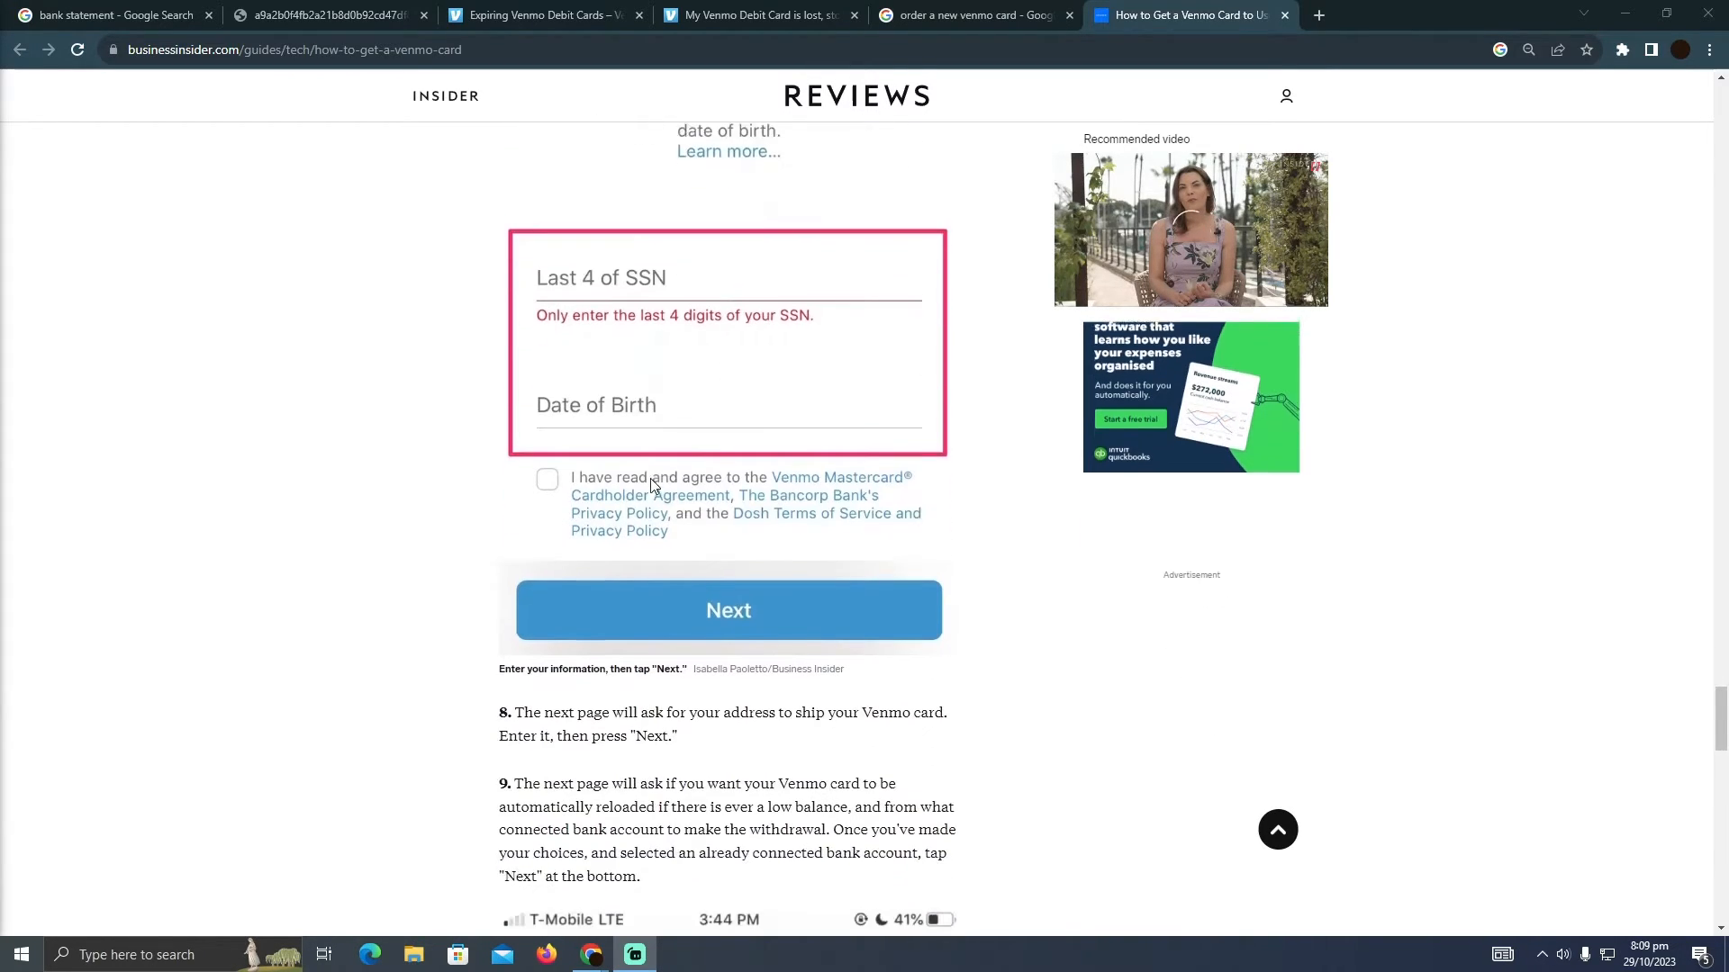
{"action": "scroll", "scroll_direction": "down", "scroll_amount": 3}
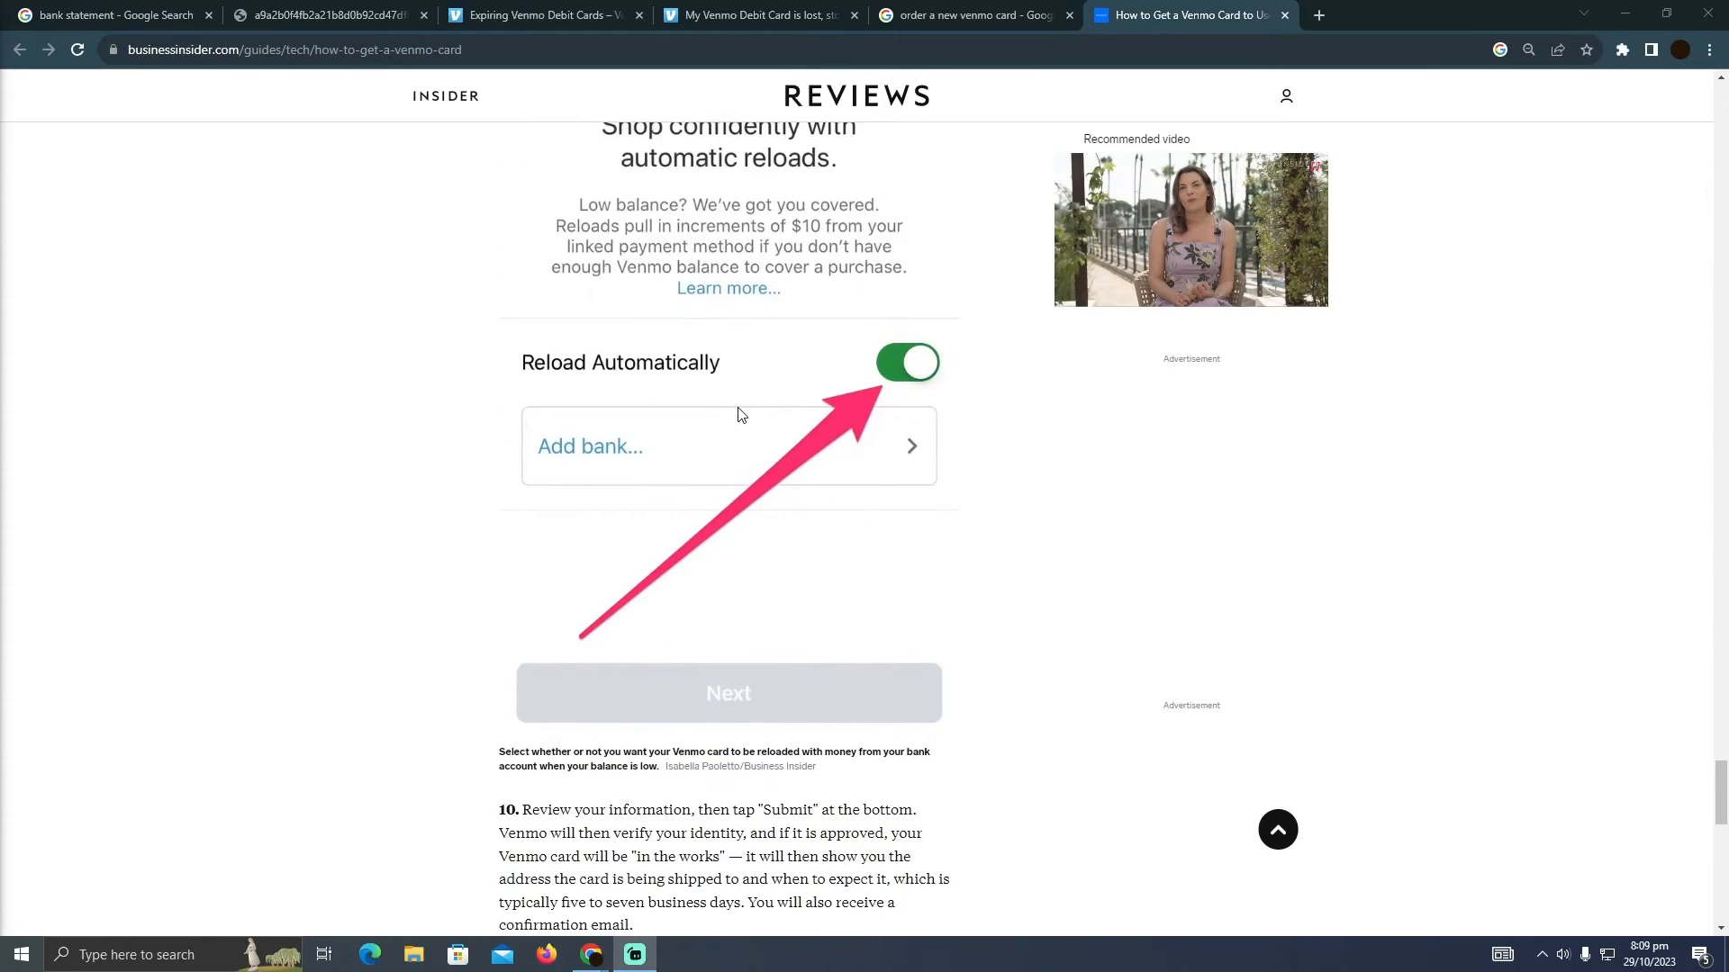
{"action": "scroll", "scroll_direction": "down", "scroll_amount": 3}
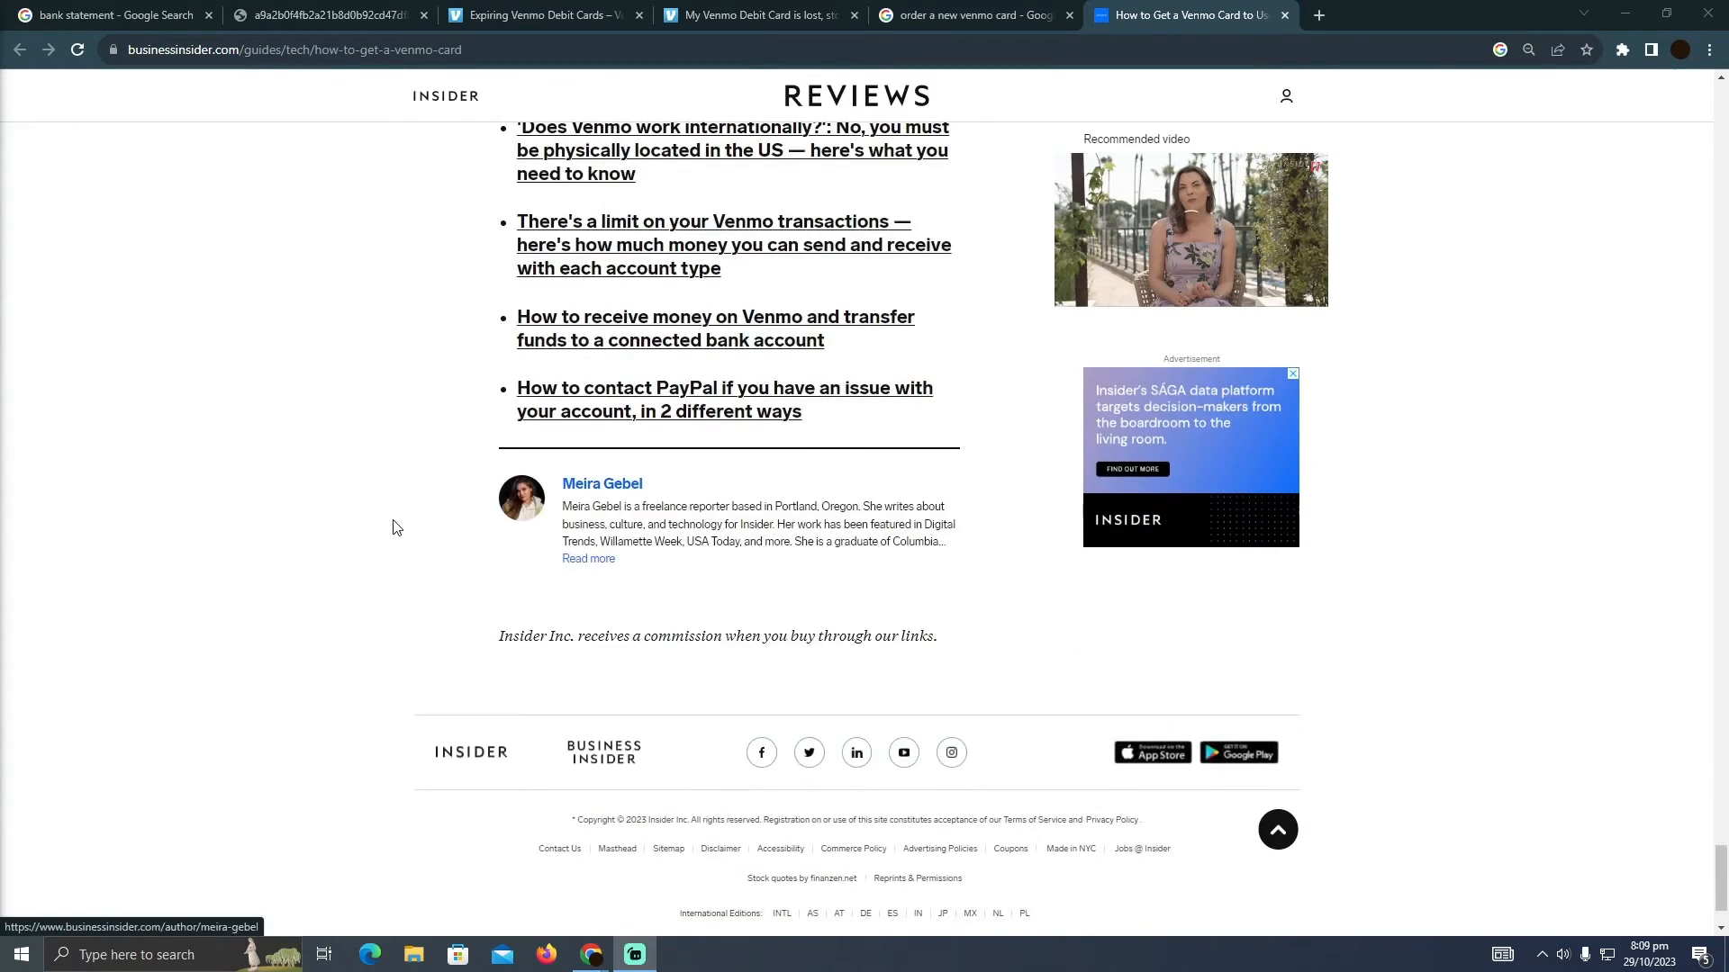
{"action": "scroll", "scroll_direction": "up", "scroll_amount": 3}
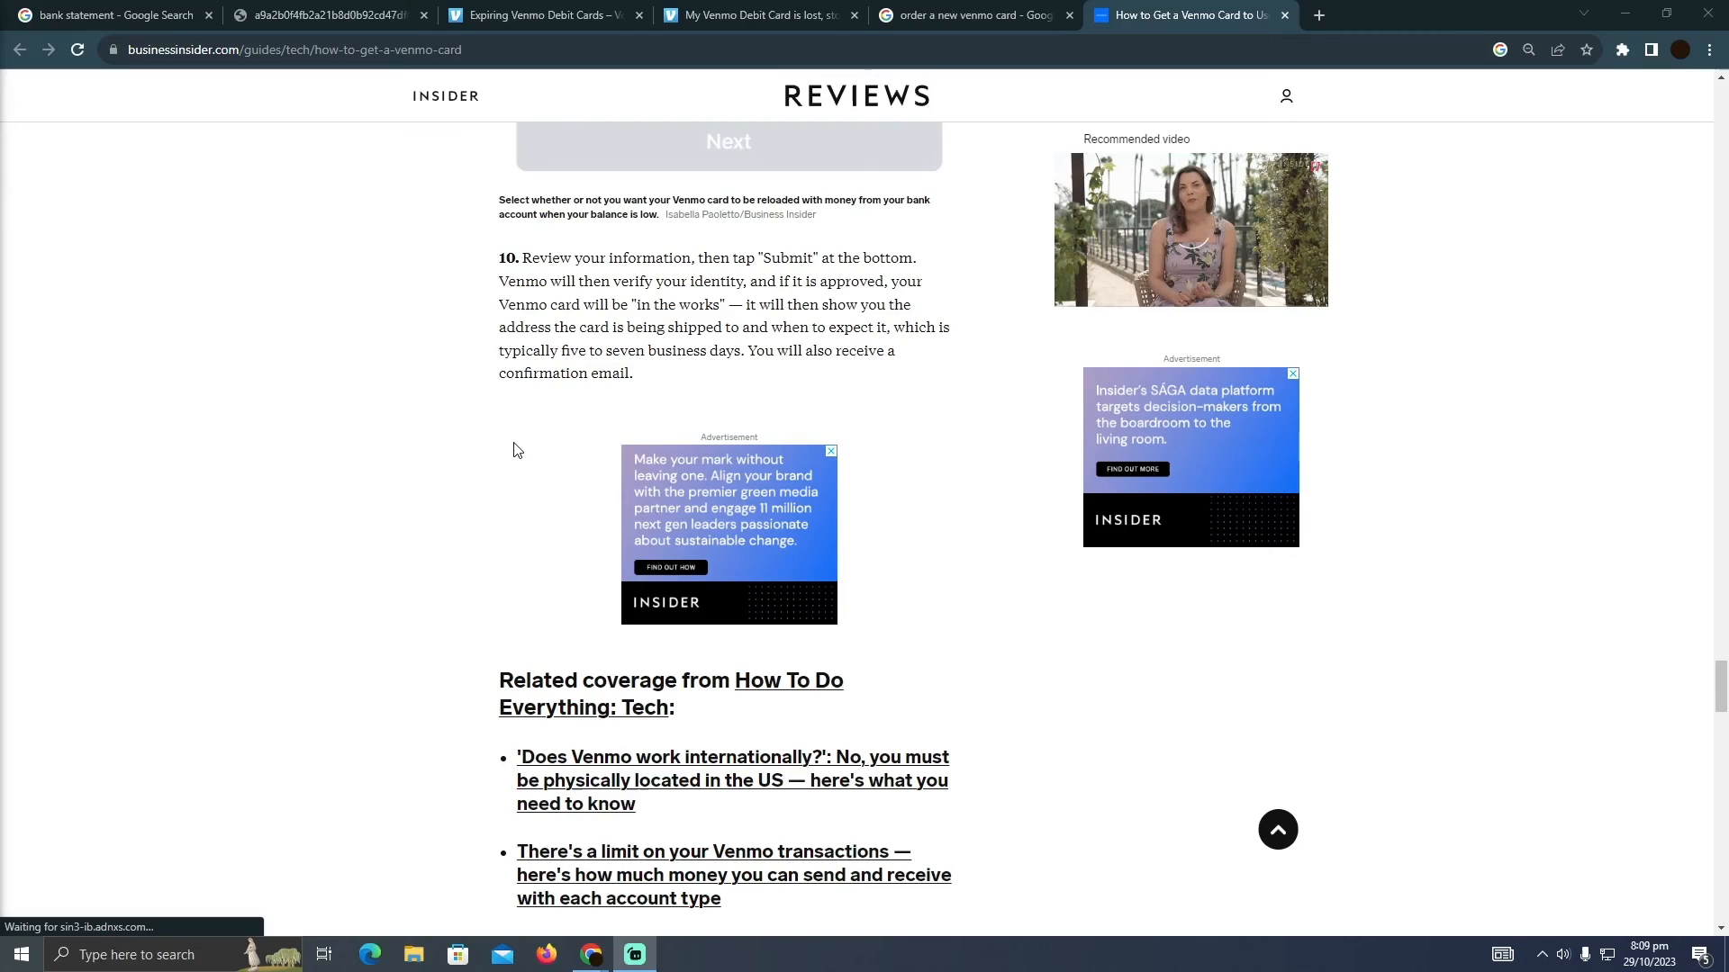